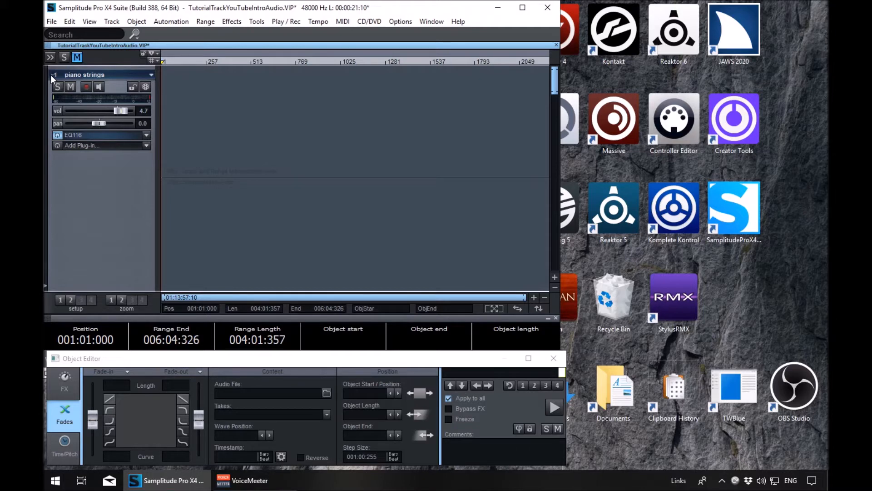
Step: Browse the track headers from vocalize lead back to vocalize motif and solo it
{"action": "left_click", "coordinate": [555, 407]}
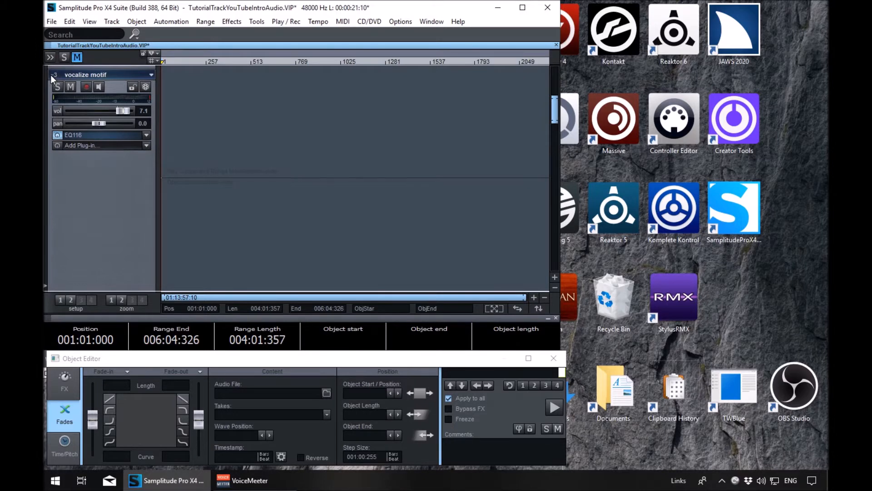
{"action": "left_click", "coordinate": [57, 87]}
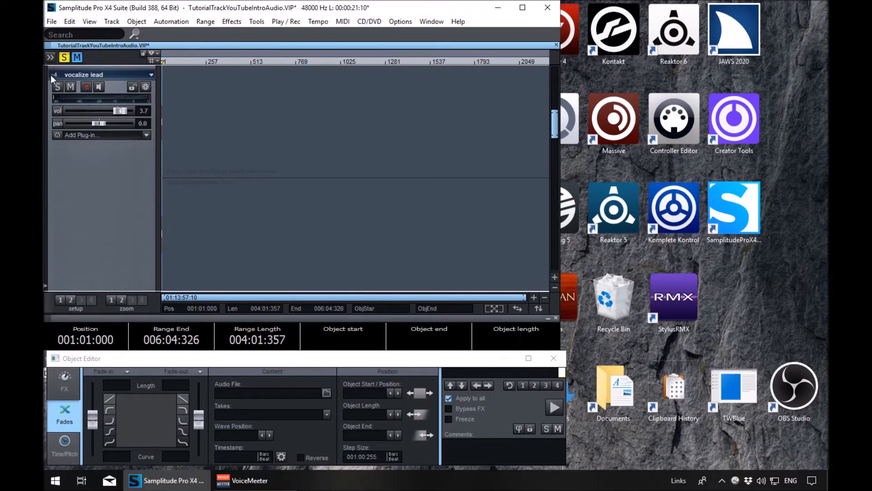
{"action": "left_click", "coordinate": [58, 86]}
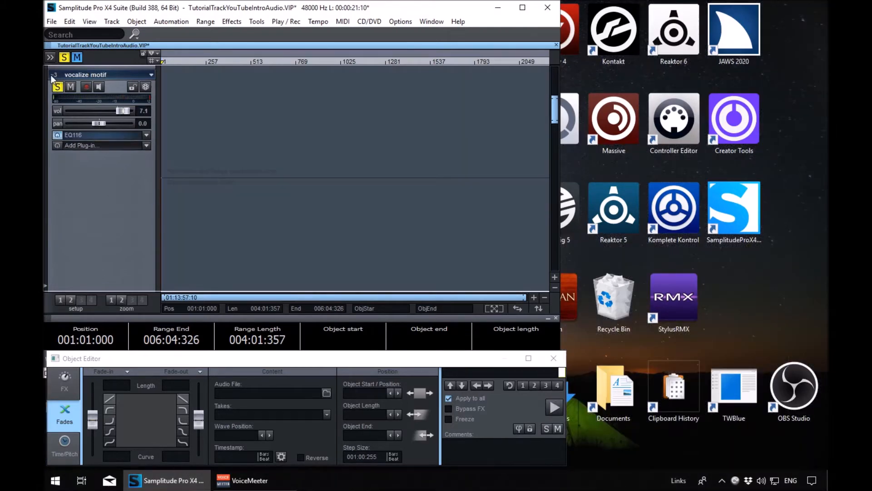
{"action": "left_click", "coordinate": [57, 86]}
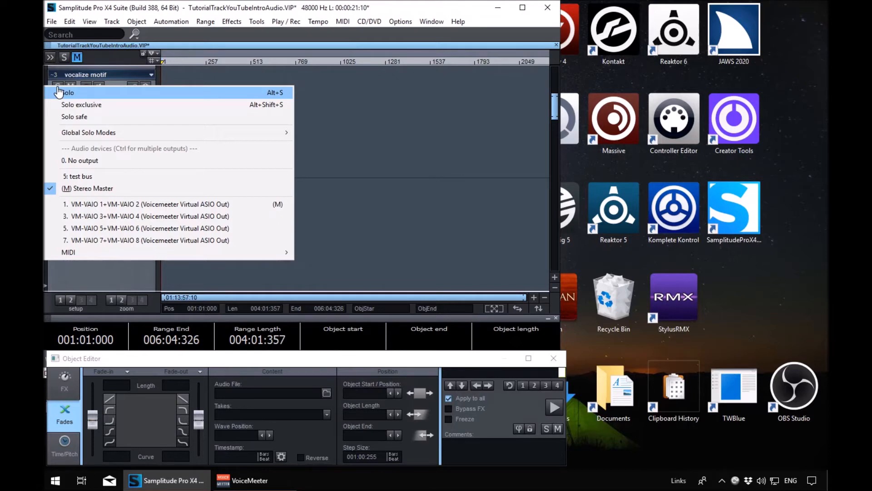
{"action": "mouse_move", "coordinate": [74, 116]}
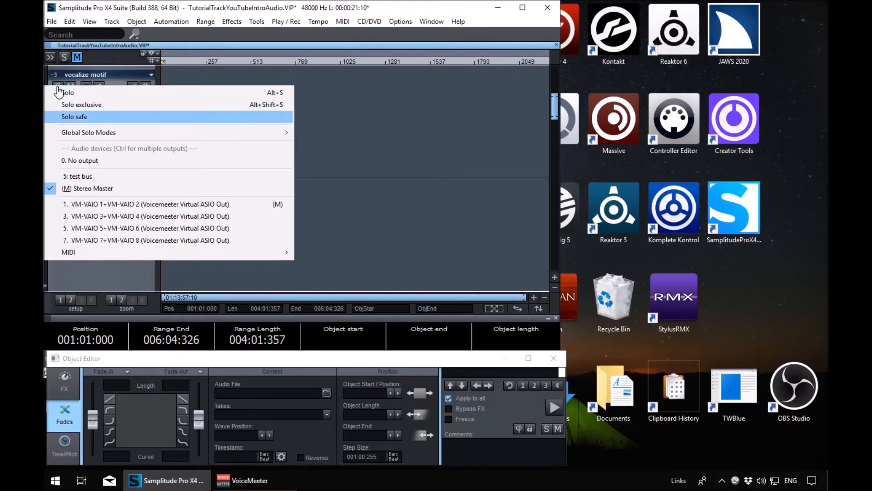
{"action": "mouse_move", "coordinate": [80, 160]}
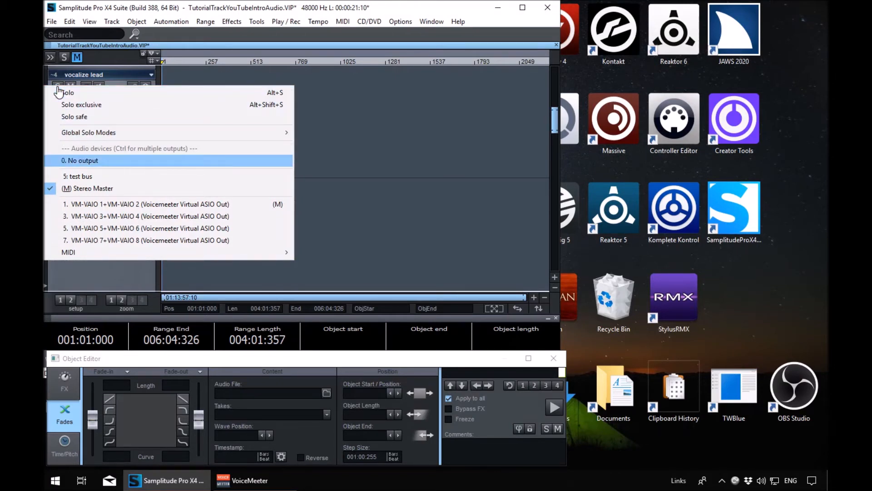
{"action": "mouse_move", "coordinate": [80, 175]}
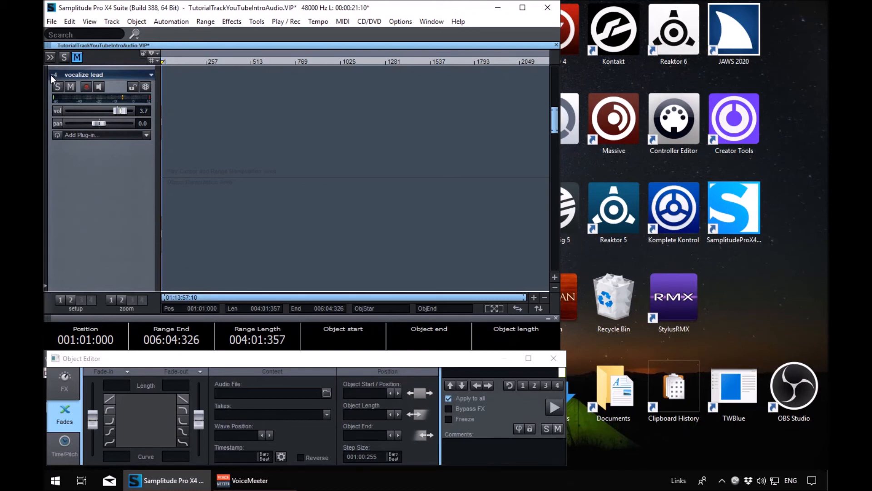
Step: Browse to the test bus track and switch on its solo
{"action": "left_click", "coordinate": [147, 74]}
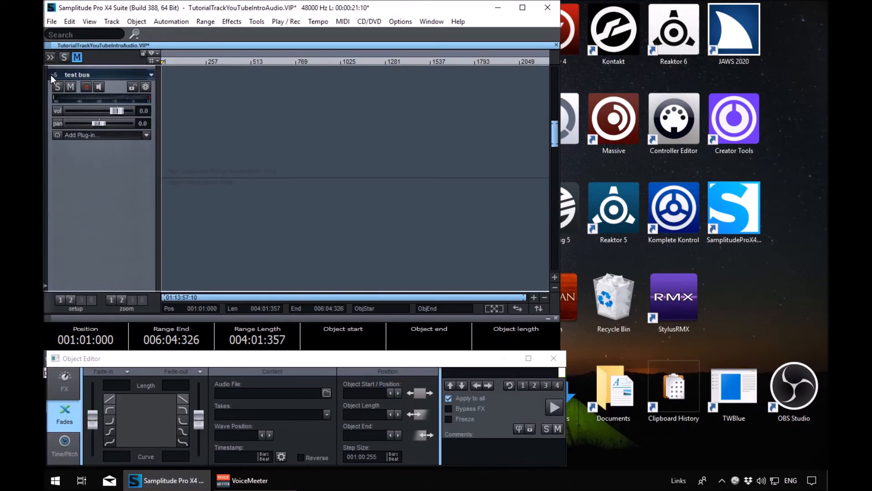
{"action": "left_click", "coordinate": [58, 87]}
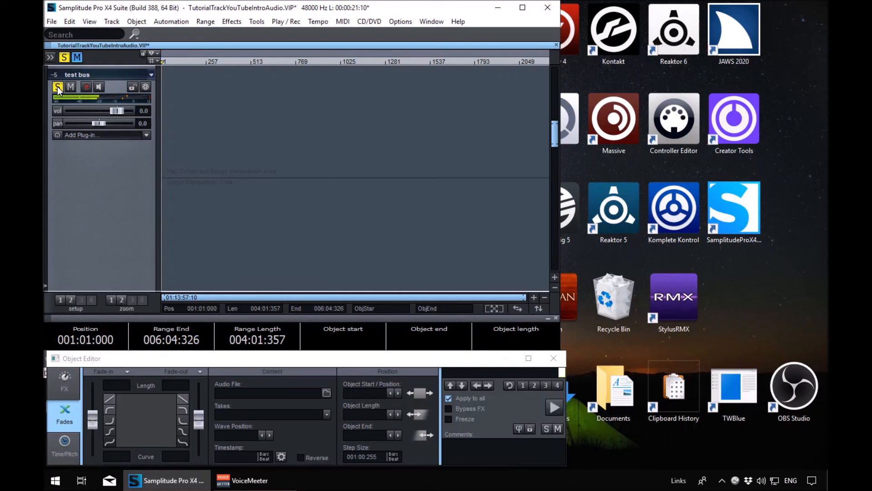
Step: Start playback and raise the test bus volume fader to 20.00
{"action": "left_click", "coordinate": [58, 86]}
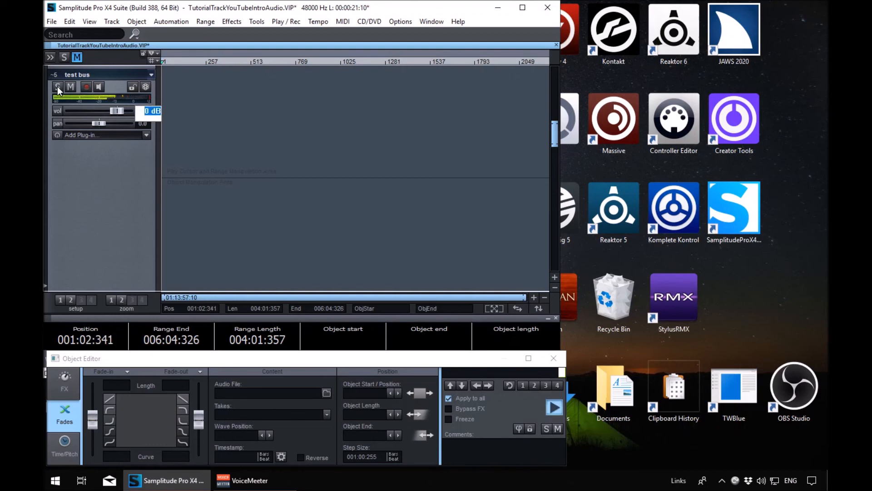
{"action": "left_click_drag", "start_coordinate": [117, 110], "coordinate": [127, 111]}
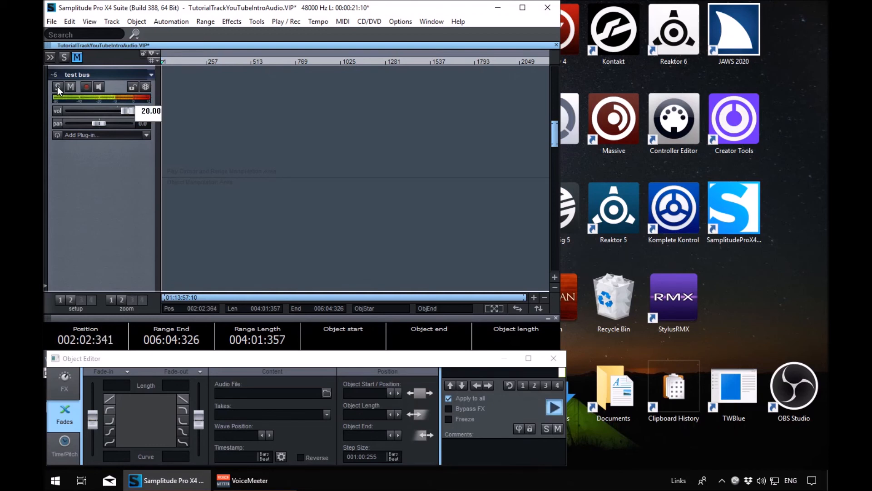